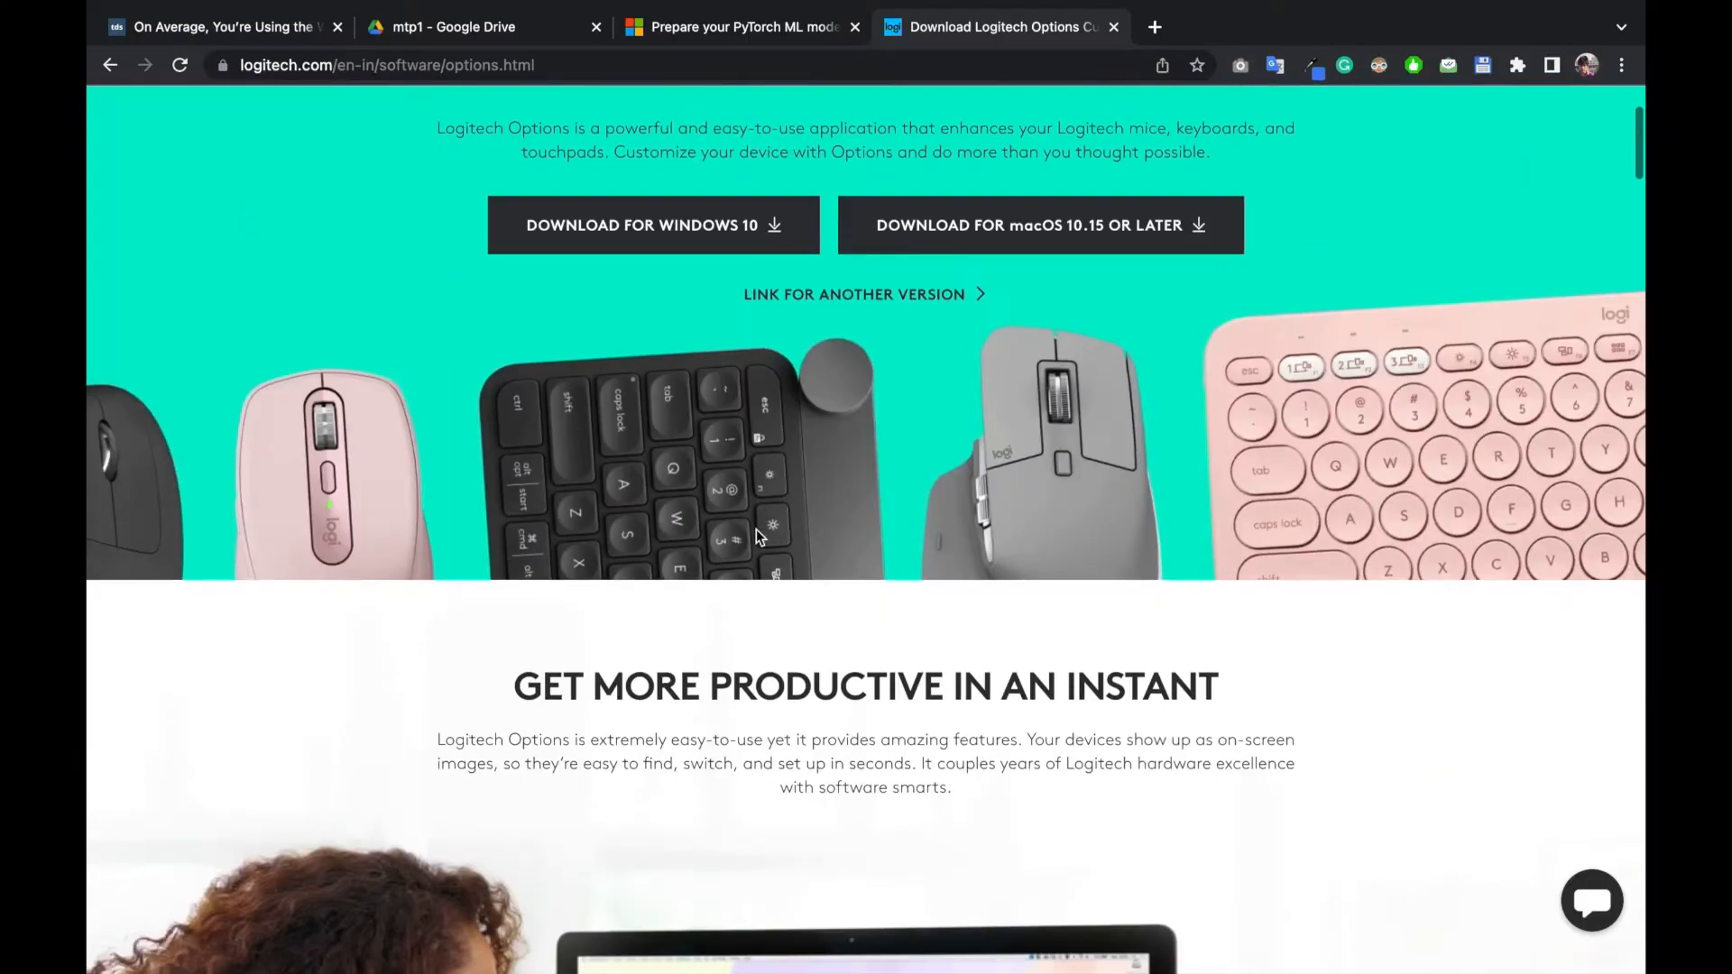
Step: Open the MX Keys Wireless Keyboard's Keyboard settings tab from its device image
scroll(down, 3)
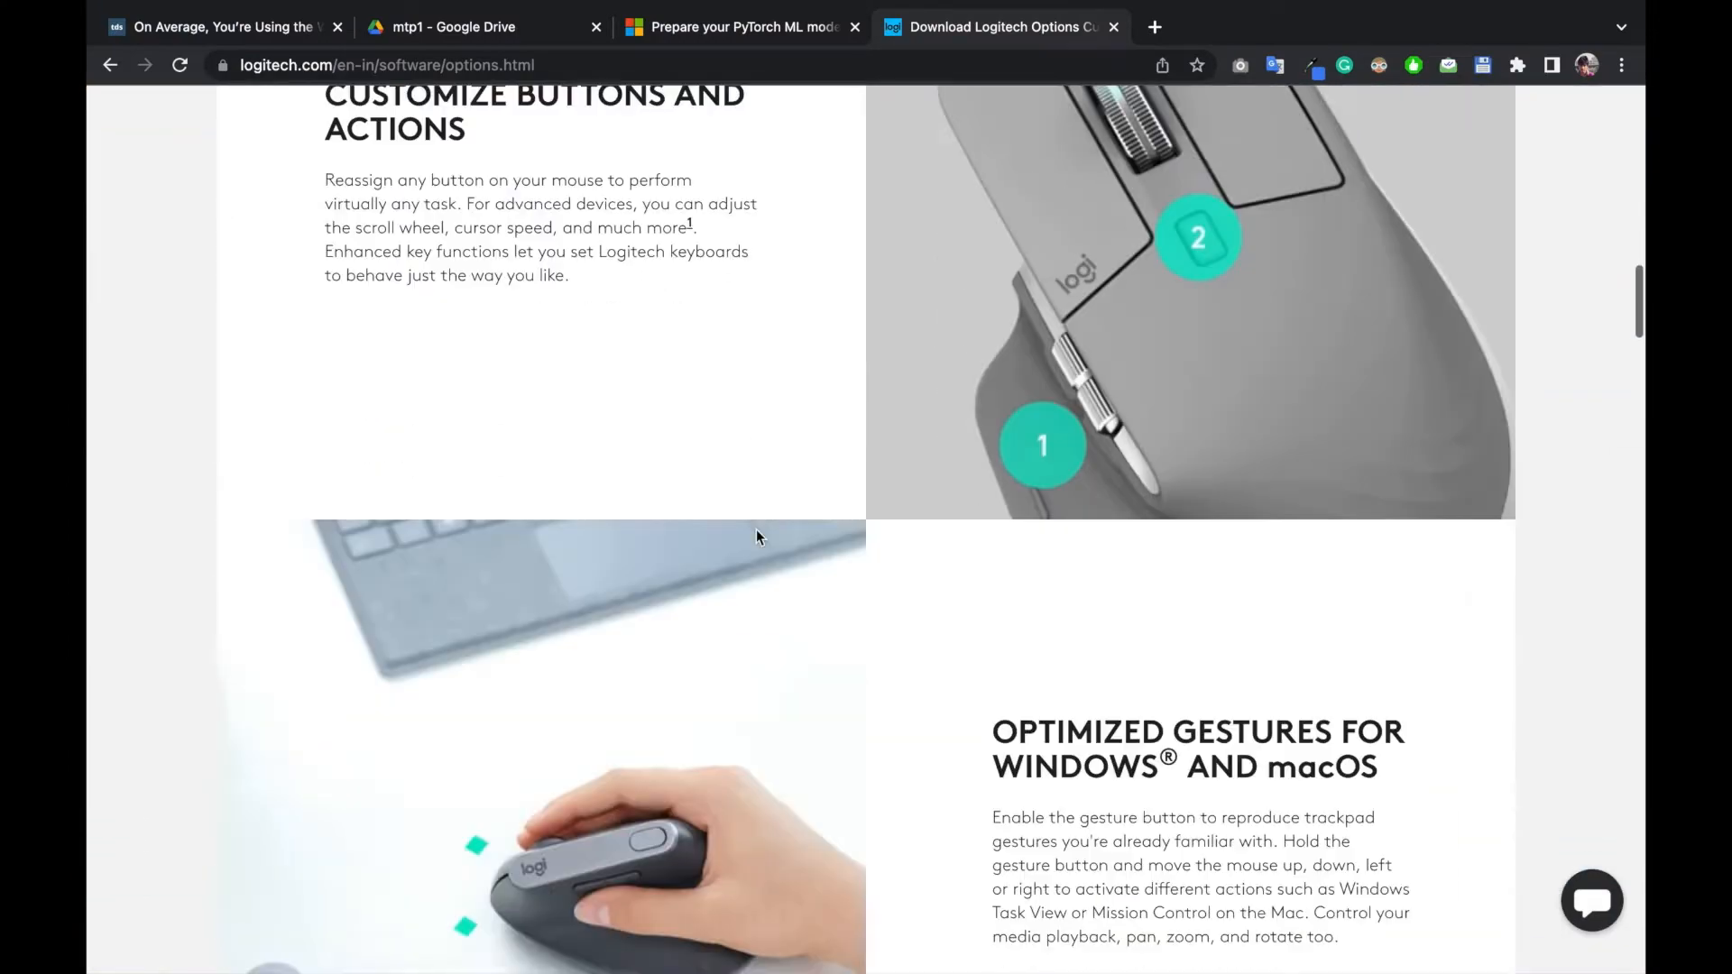
scroll(down, 3)
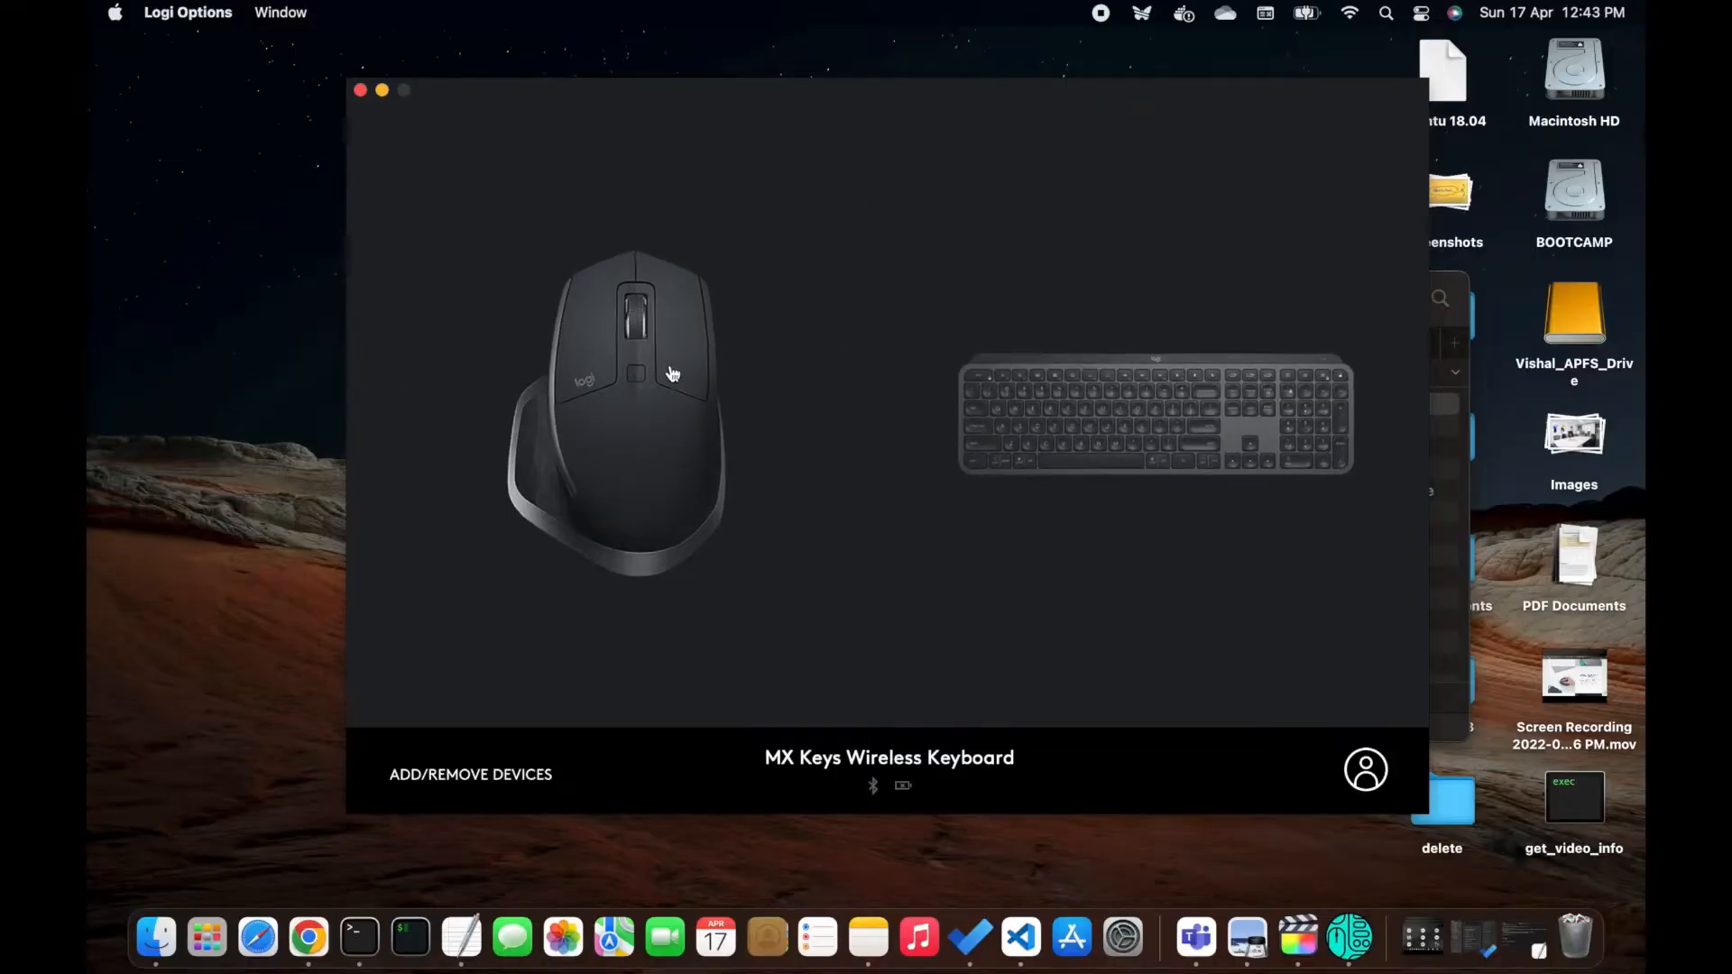
click(1155, 417)
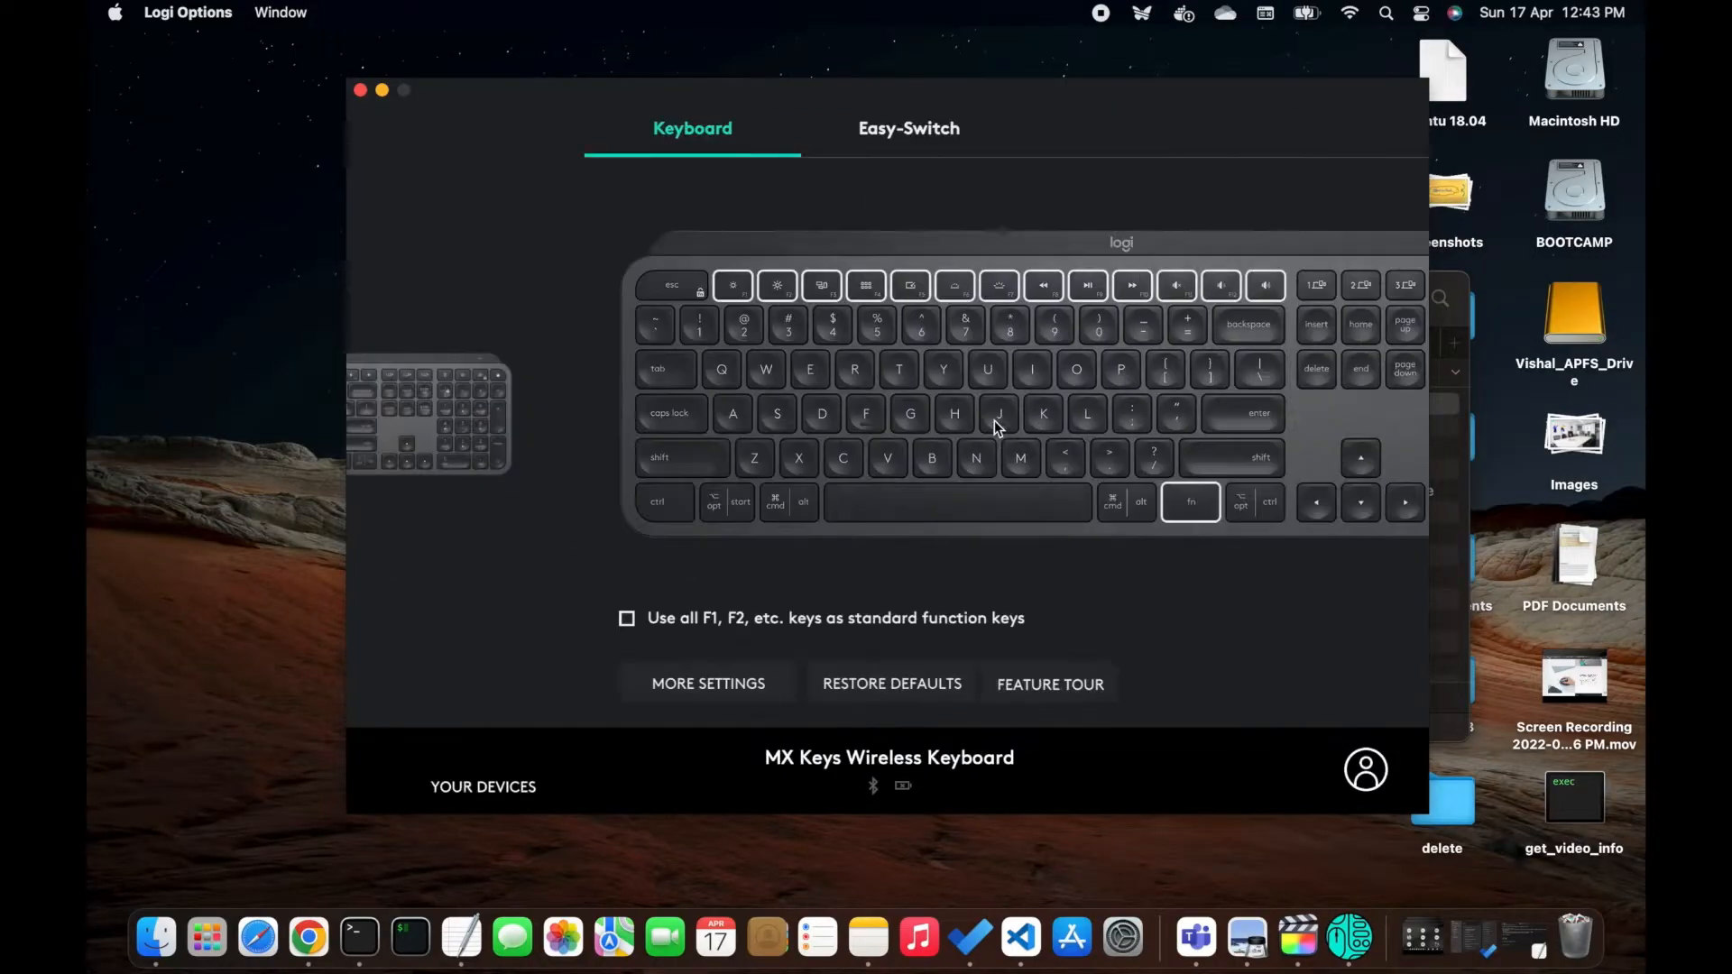